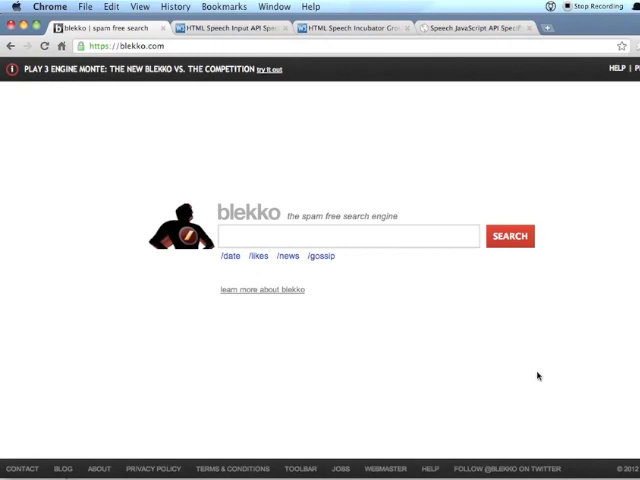
mouse_move(324, 276)
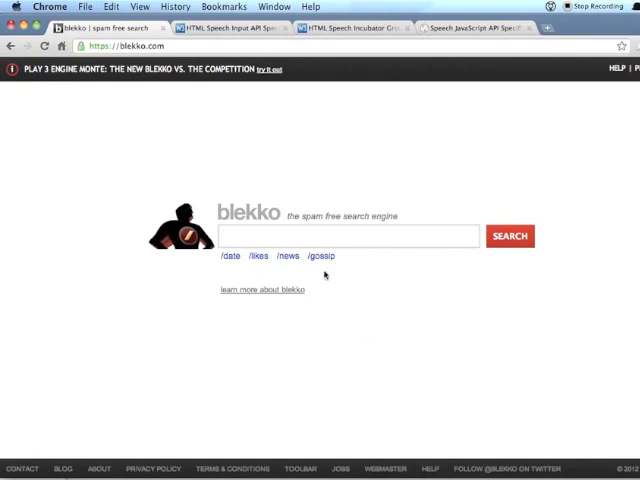
- Inspect the blekko search box in DevTools to add the x-webkit-speech attribute to its input
left_click(344, 236)
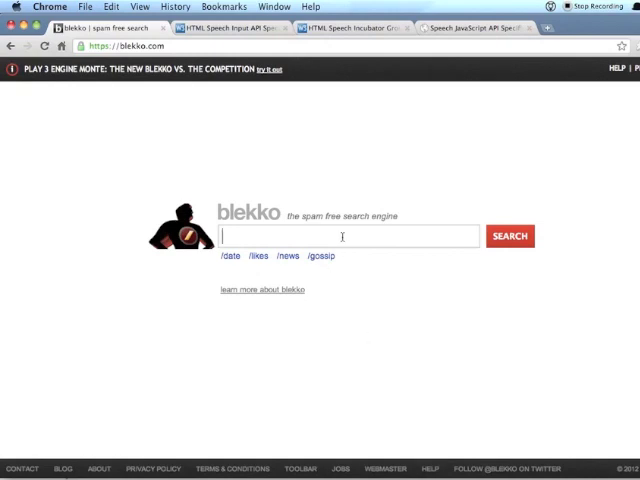
right_click(340, 236)
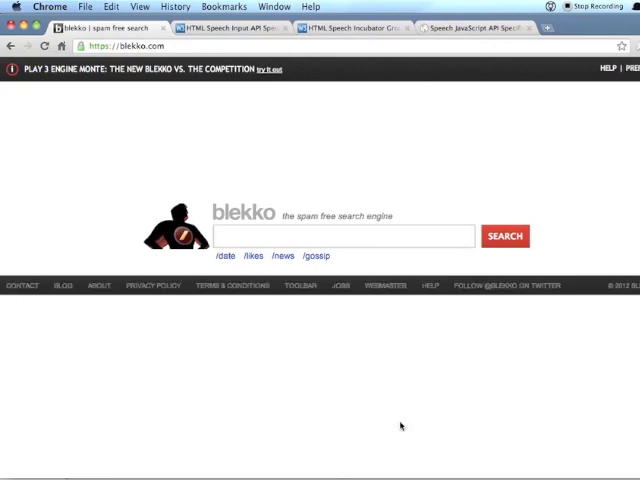
key("F12")
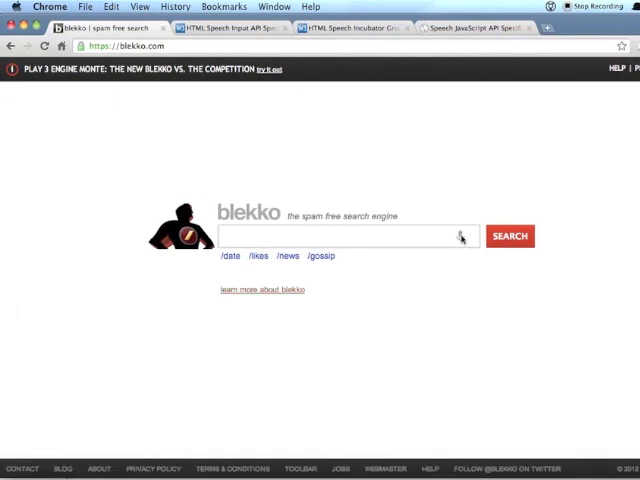
- Dictate "web design" via the microphone icon and run the blekko search for it
left_click(460, 236)
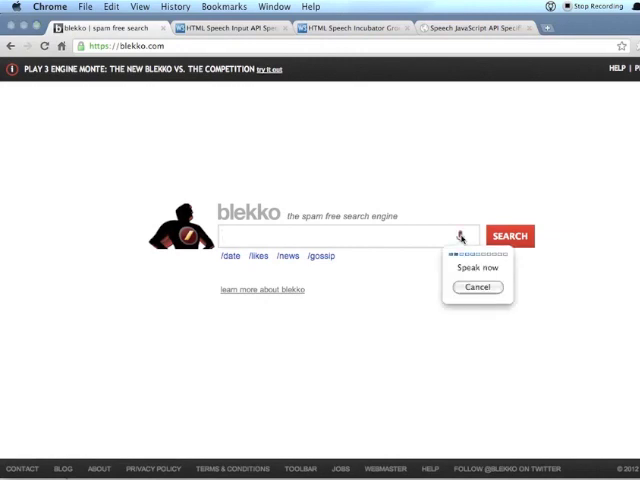
type("web design")
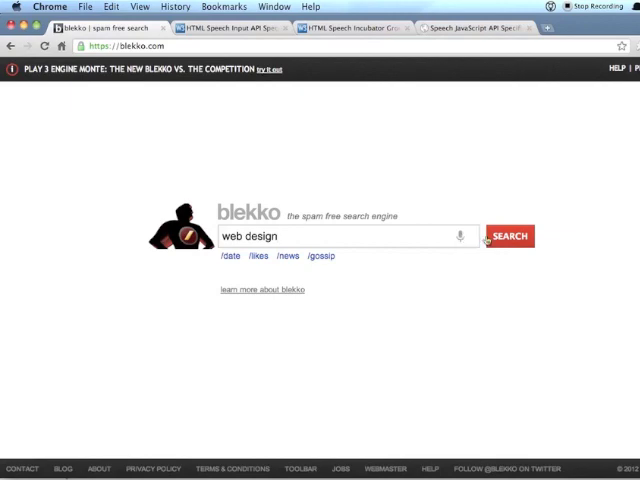
left_click(510, 236)
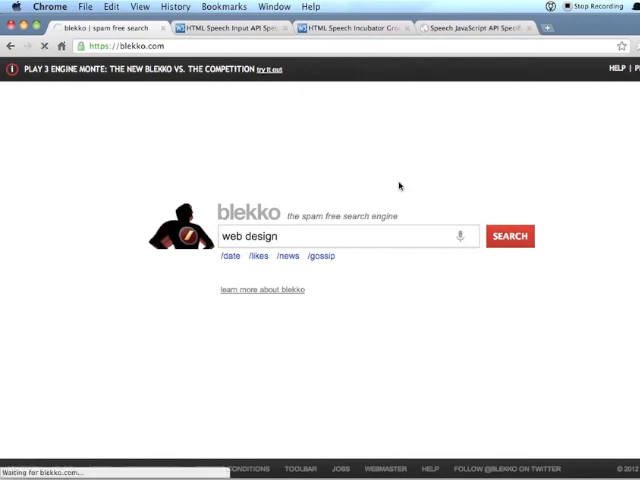
left_click(512, 236)
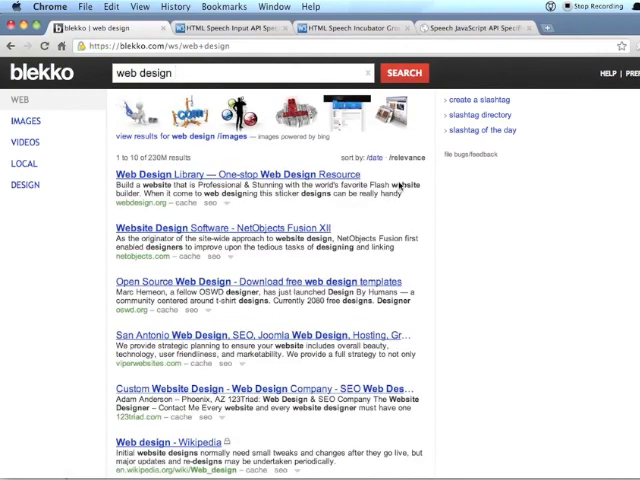
- Review the Speech Input API Specification draft, then move to the HTML Speech Incubator Group Charter page
left_click(200, 28)
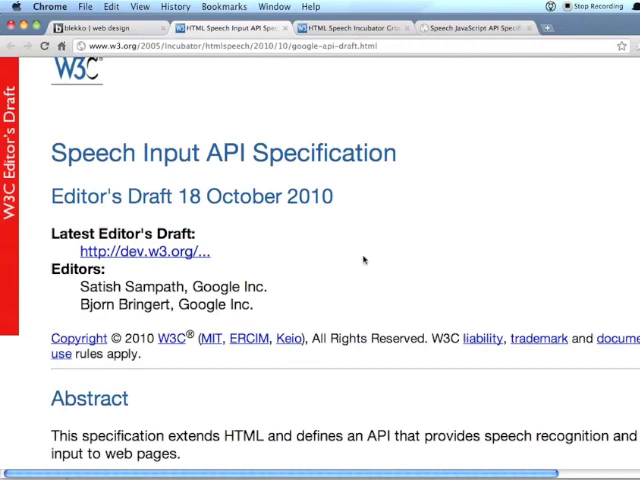
scroll("up", 3)
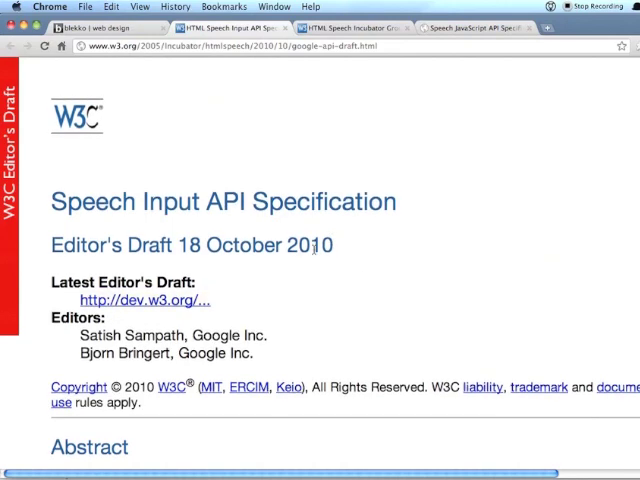
scroll("down", 3)
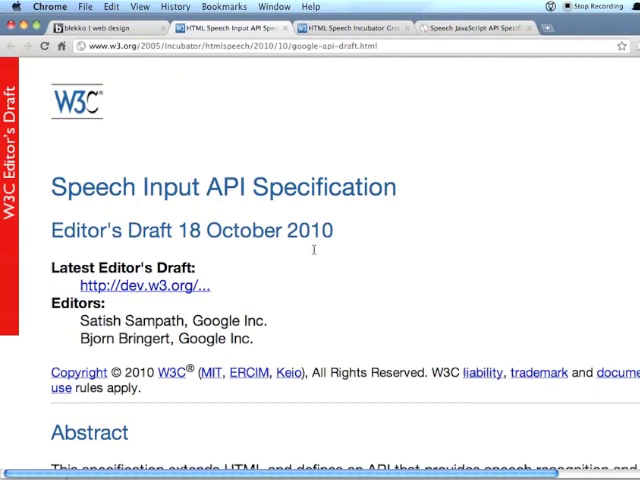
left_click(350, 28)
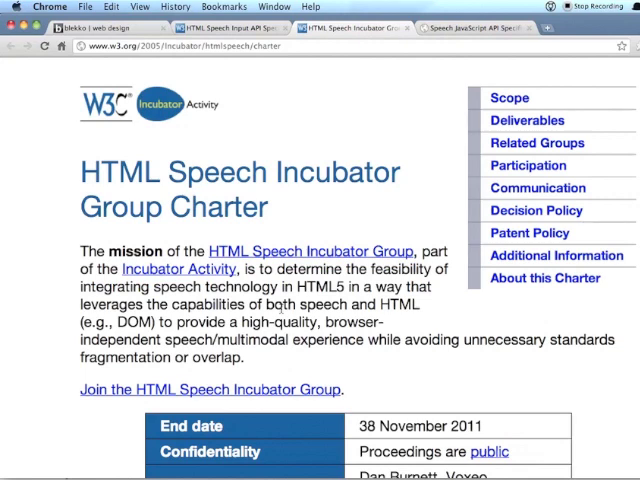
scroll("down", 3)
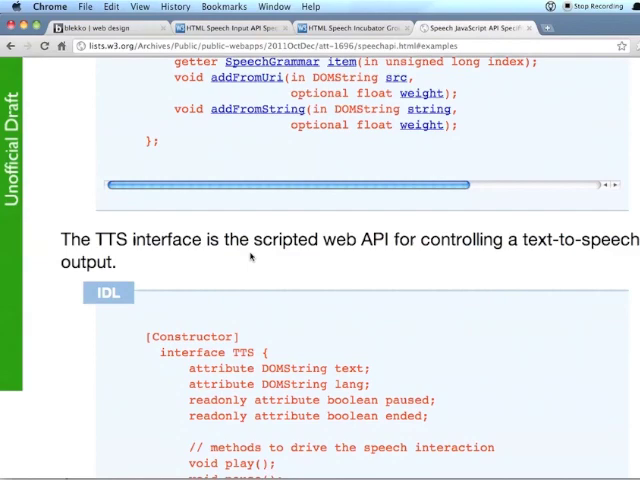
mouse_move(384, 256)
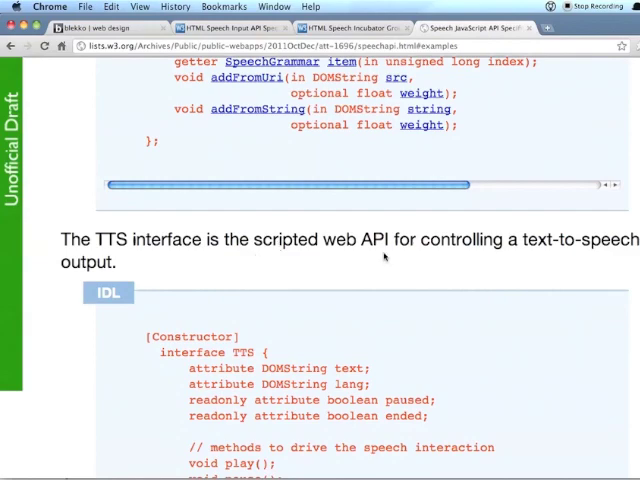
- Reach the Examples section and highlight SpeechReco and other terms in the web search by voice script
scroll("down", 3)
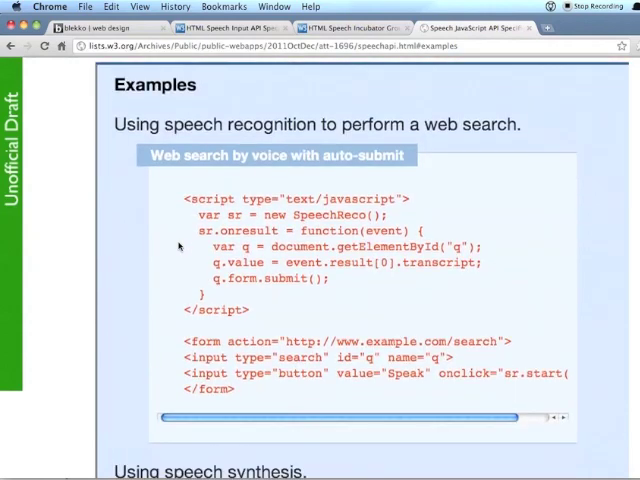
scroll("down", 3)
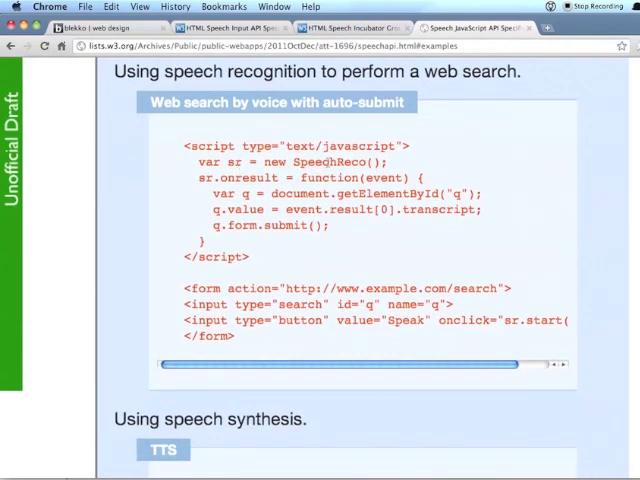
double_click(330, 162)
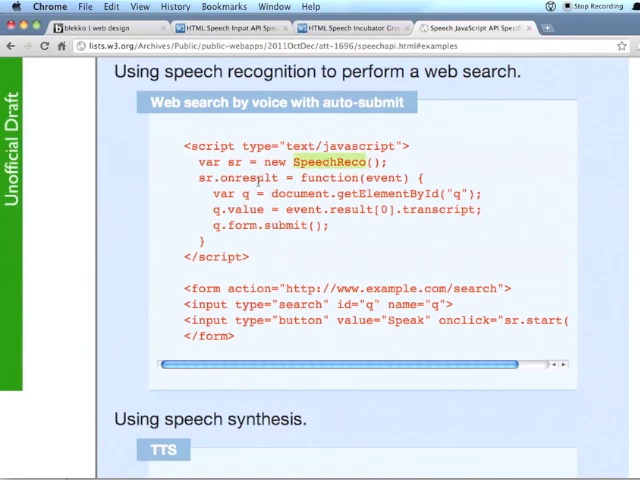
double_click(244, 176)
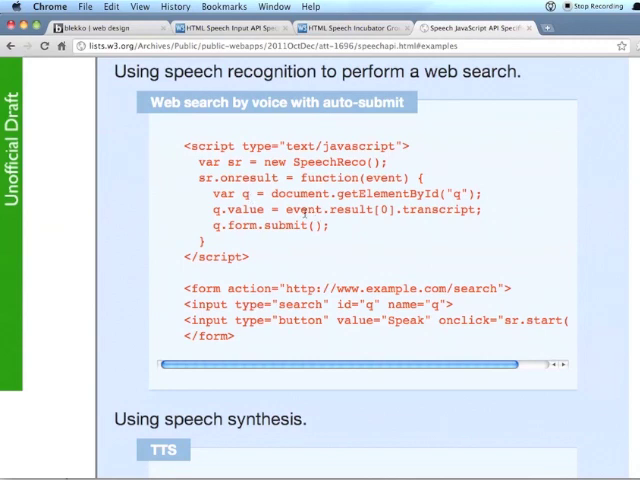
double_click(436, 210)
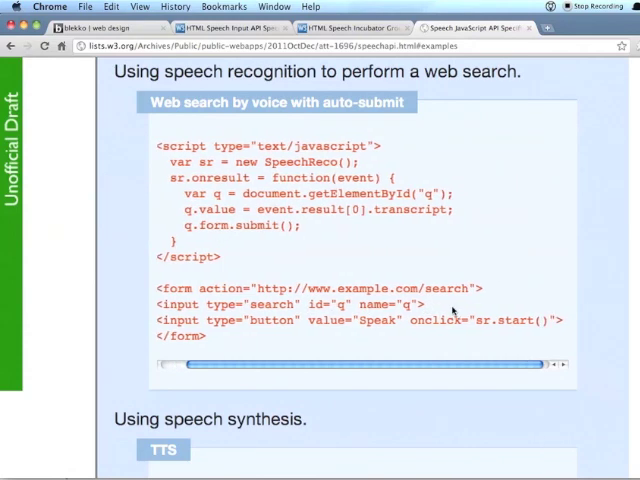
- Scroll the Speech JavaScript API Specification back to its title, editors and 22 December 2011 draft date
scroll("up", 3)
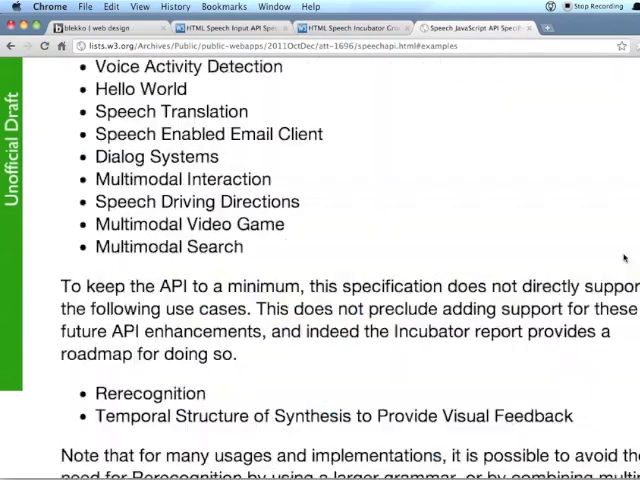
scroll("up", 3)
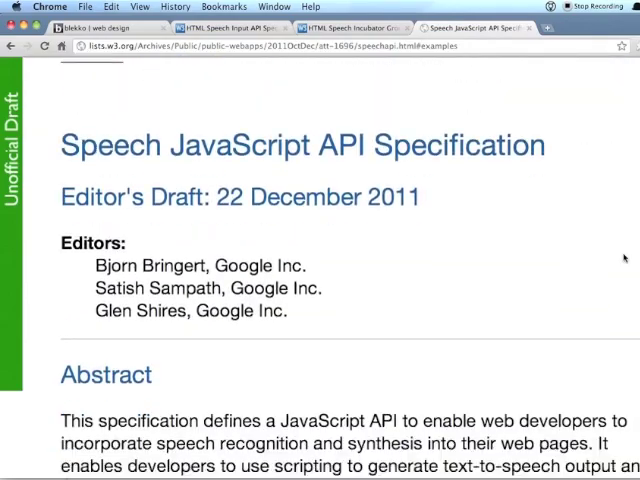
scroll("down", 3)
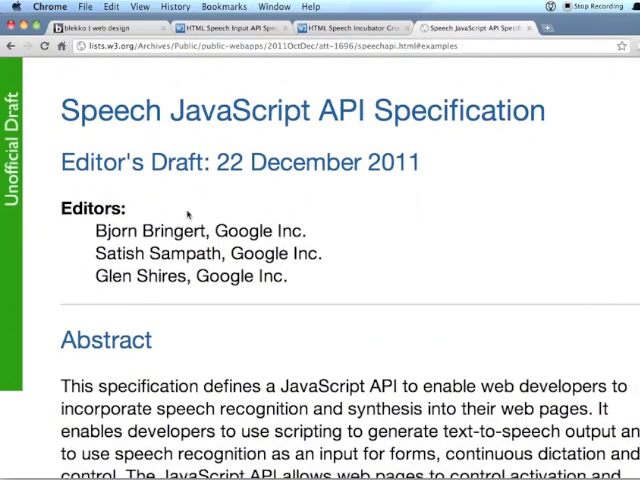
mouse_move(288, 298)
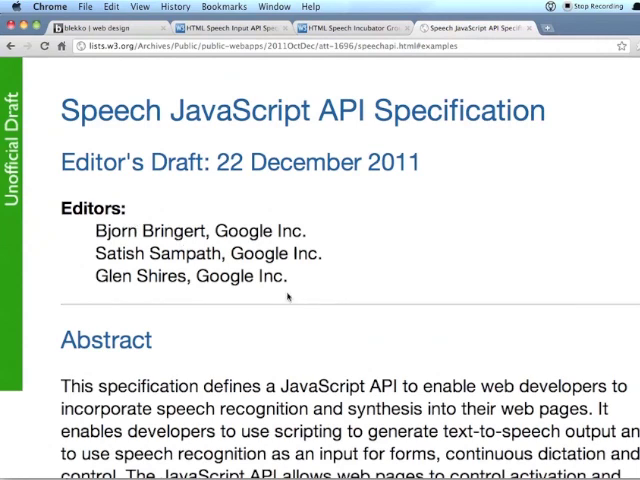
mouse_move(290, 180)
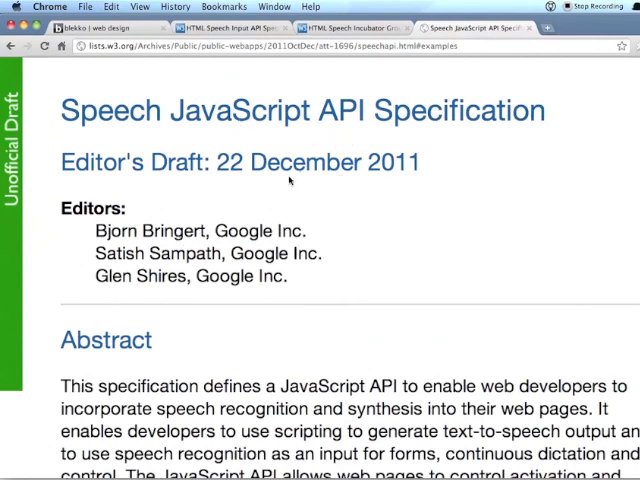
mouse_move(378, 272)
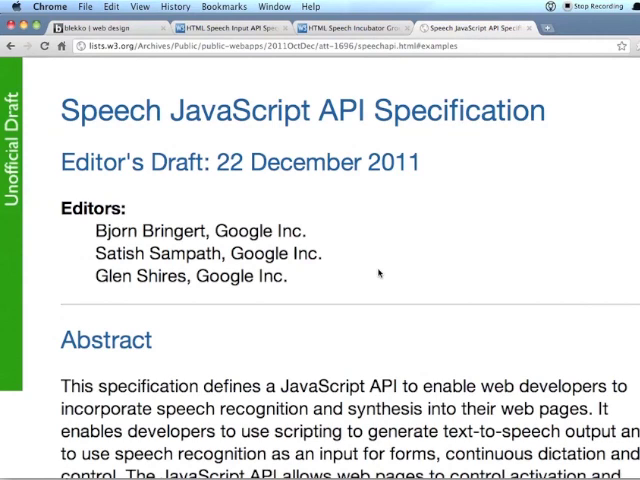